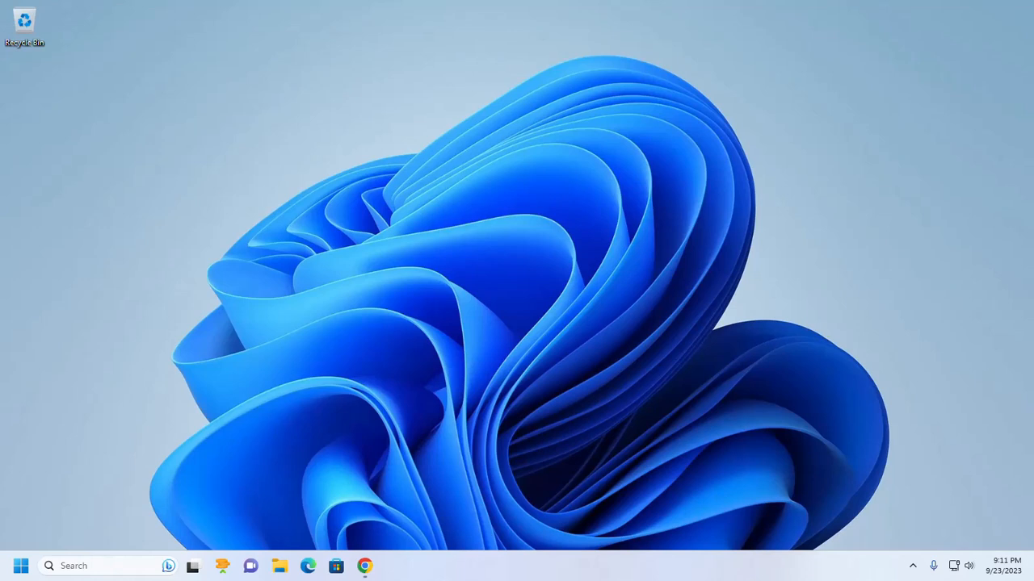
mouse_move(394, 535)
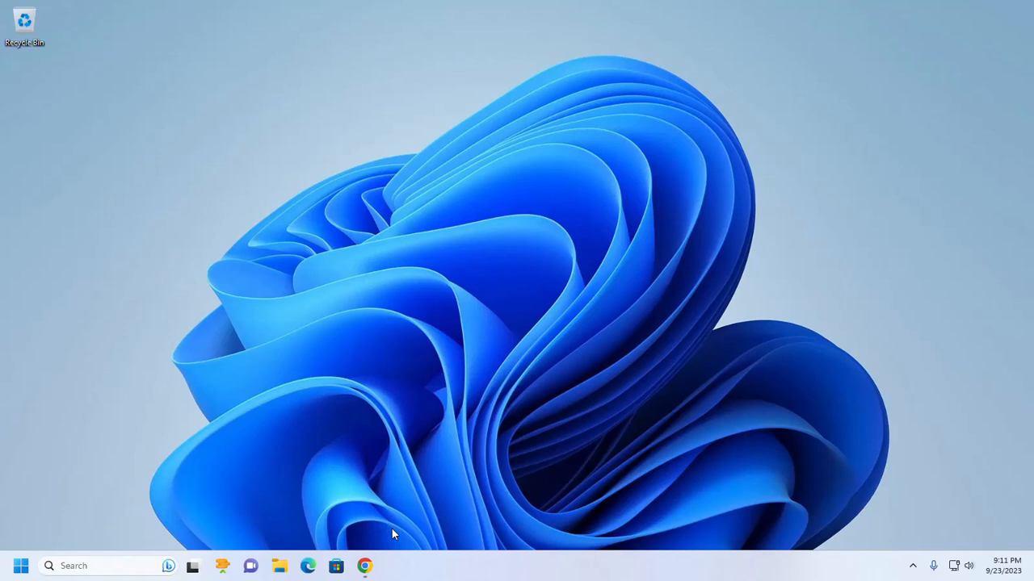
Run node --version and npm --version, confirming Node.js v18.18.0 and npm 9.8.1
left_click(21, 565)
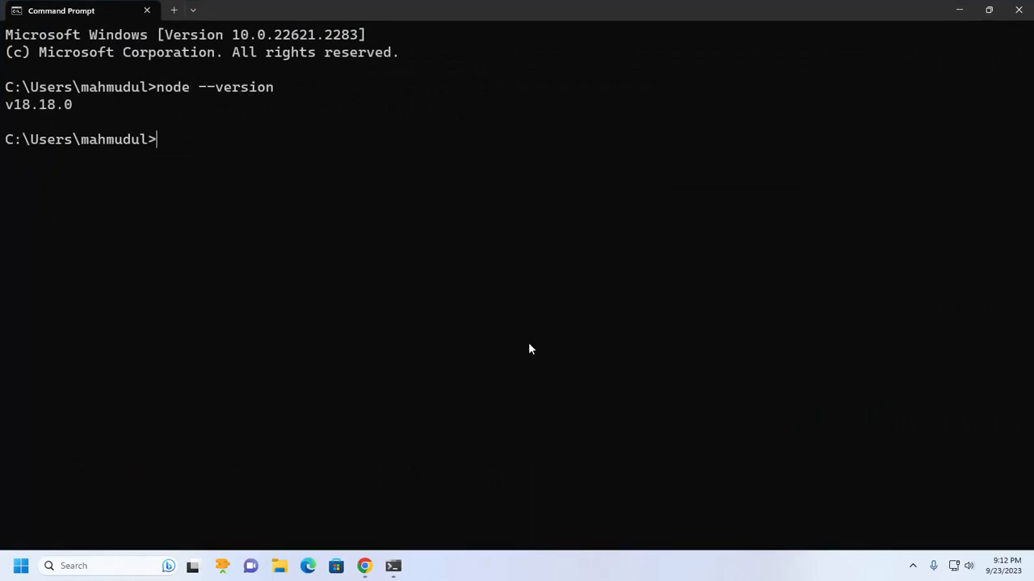
type("node --version")
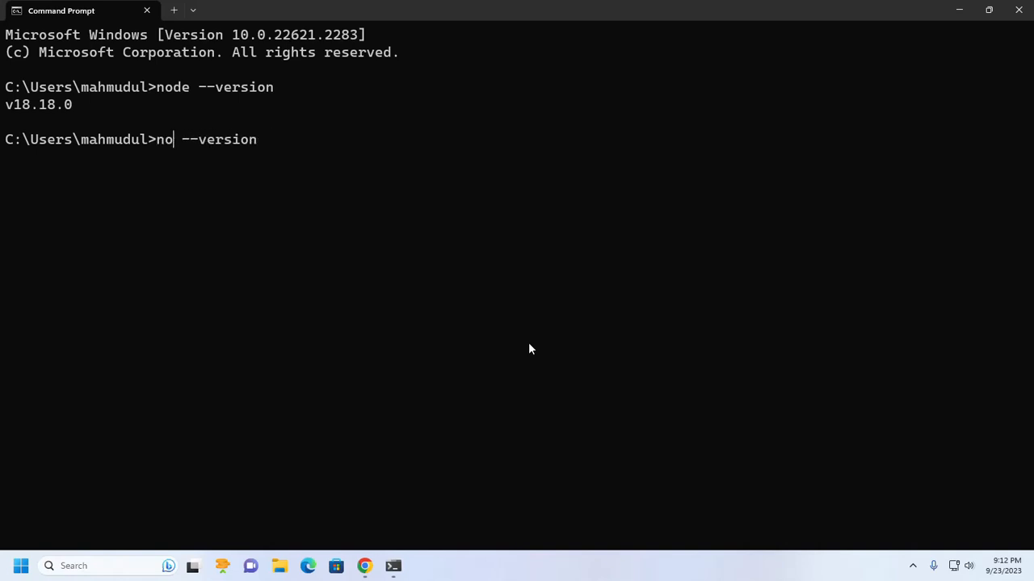
type("pm")
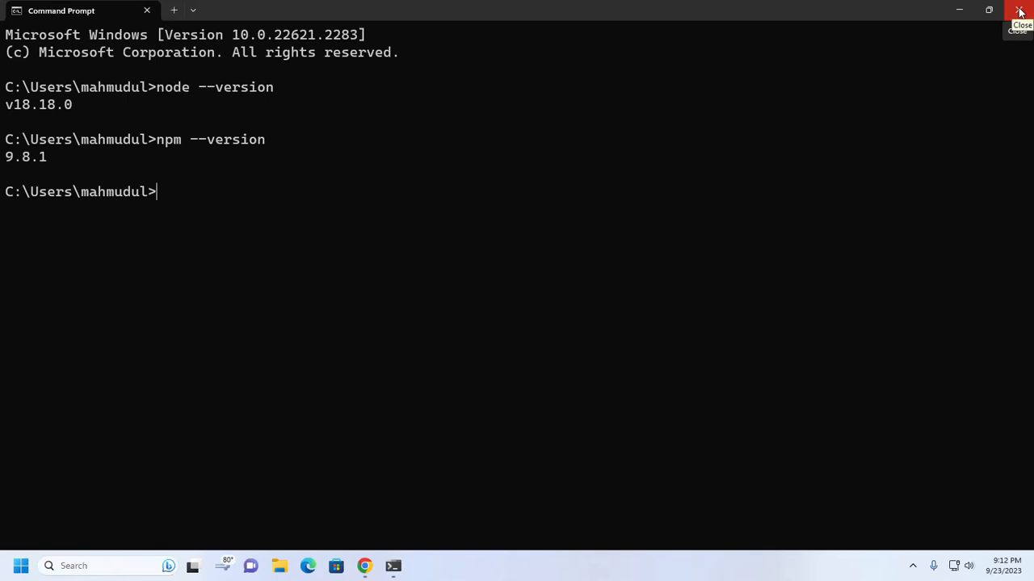
Close the first Command Prompt and launch a new one via the Start search for cmd
left_click(1019, 9)
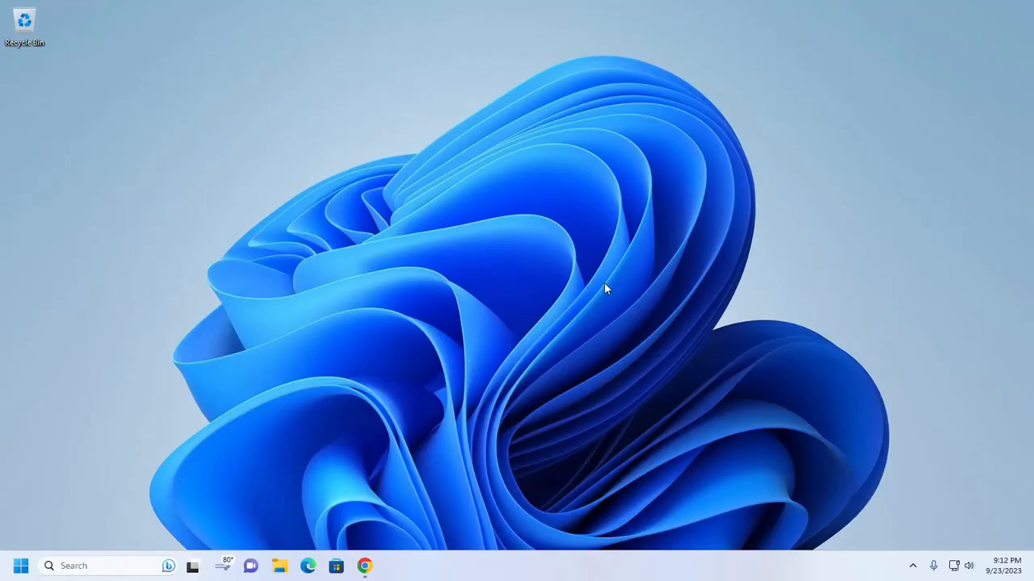
mouse_move(488, 6)
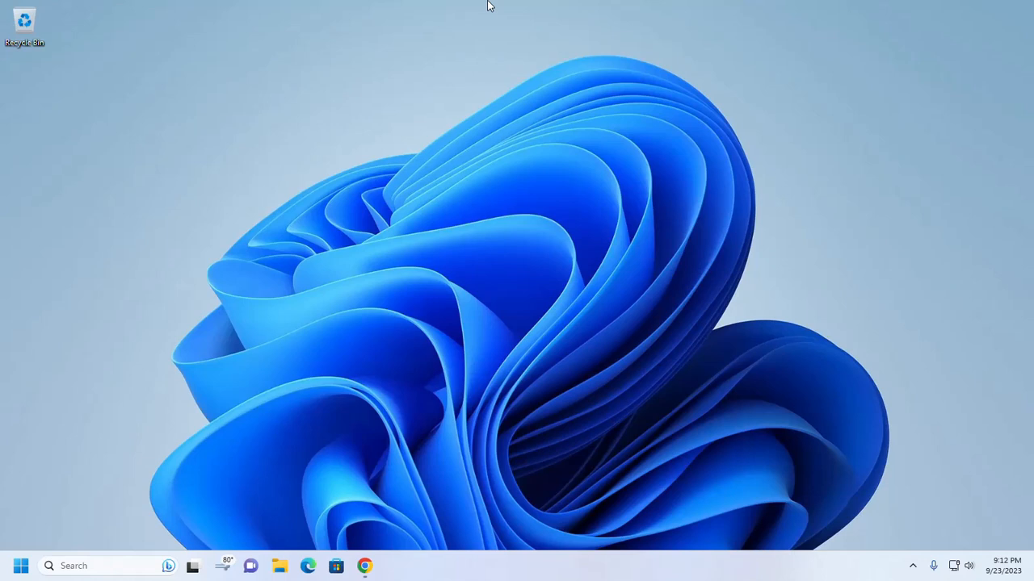
mouse_move(168, 436)
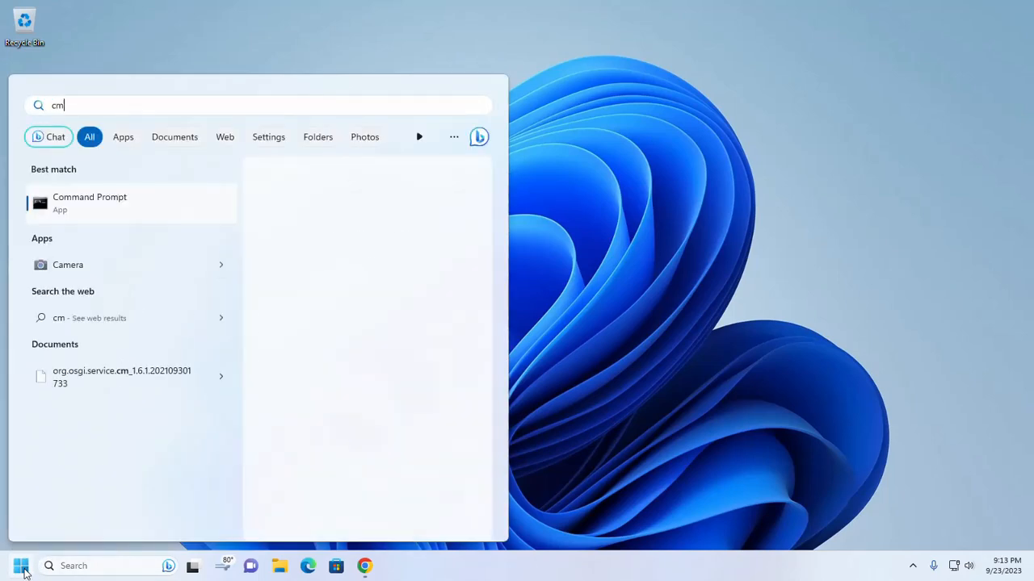
left_click(89, 204)
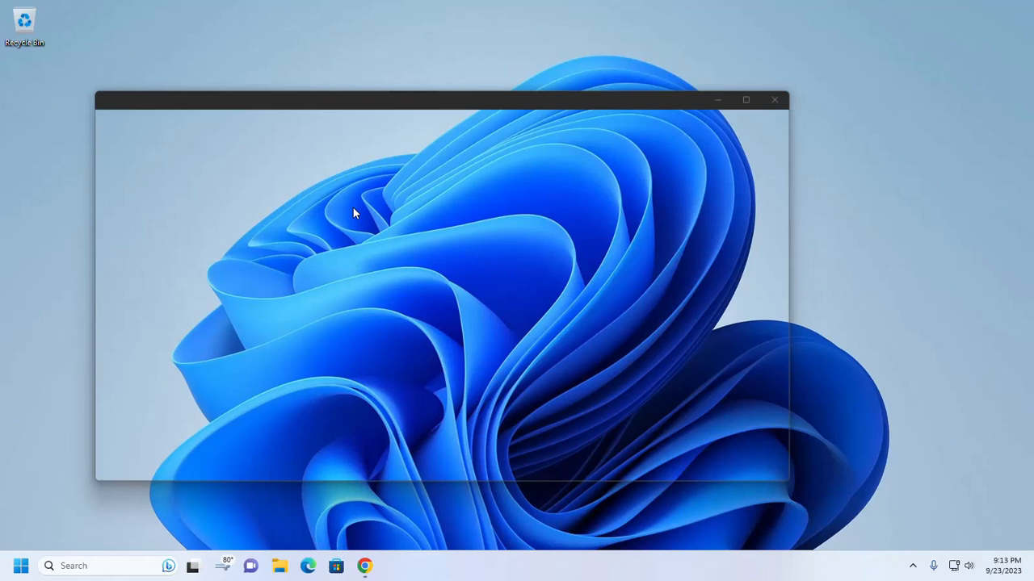
left_click(394, 565)
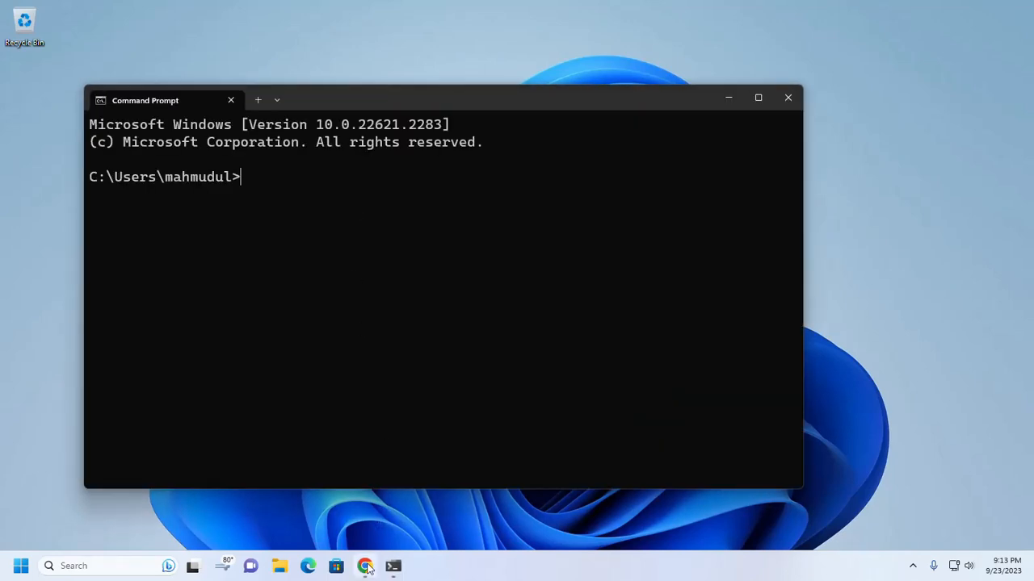
left_click(365, 566)
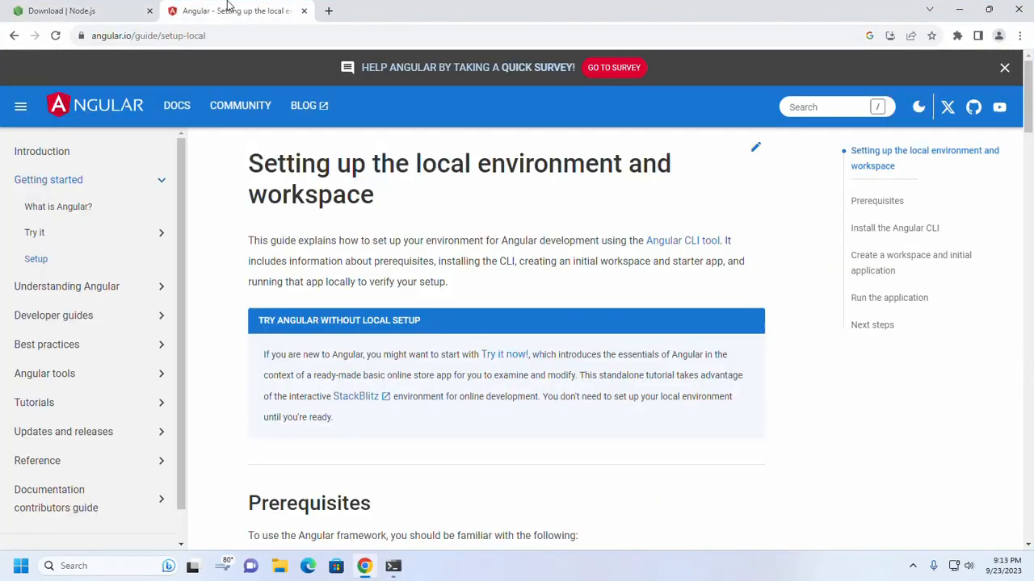
mouse_move(154, 232)
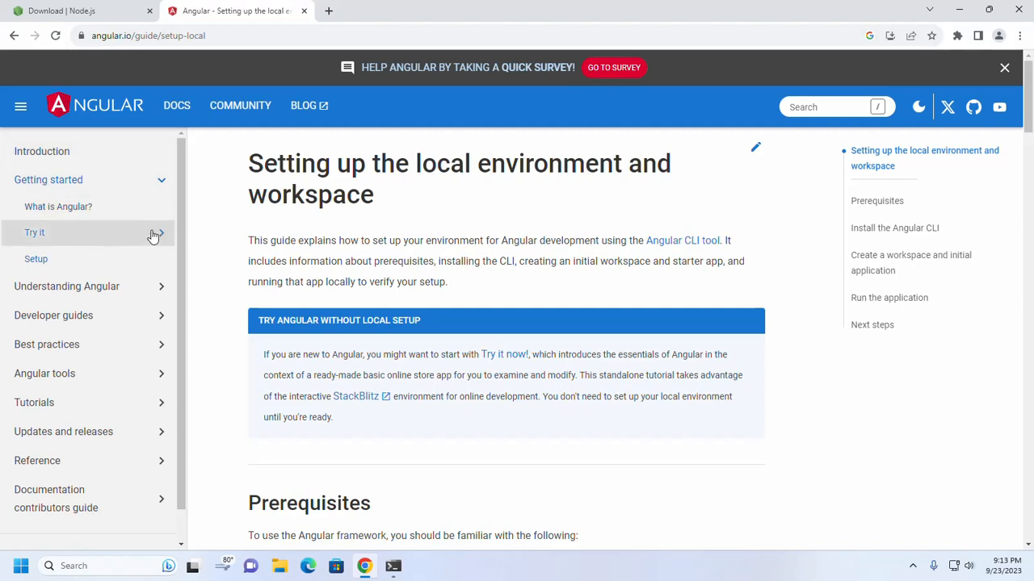
mouse_move(113, 259)
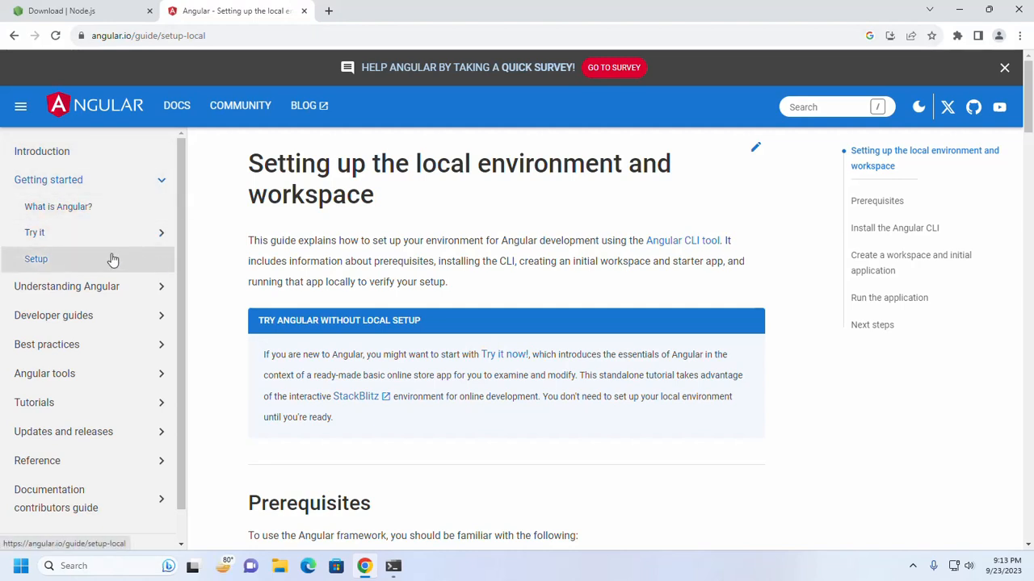
left_click(149, 36)
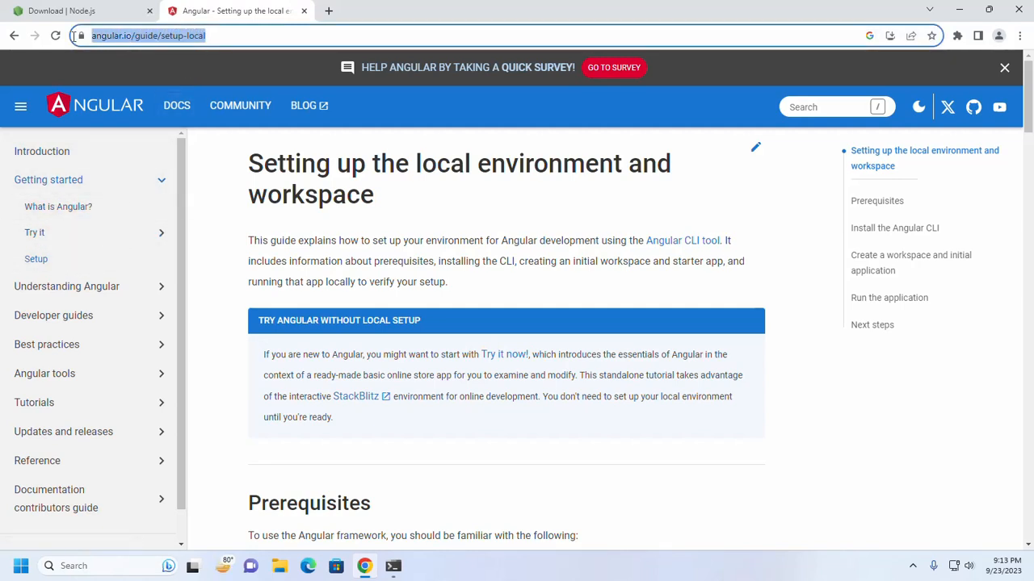
left_click(465, 280)
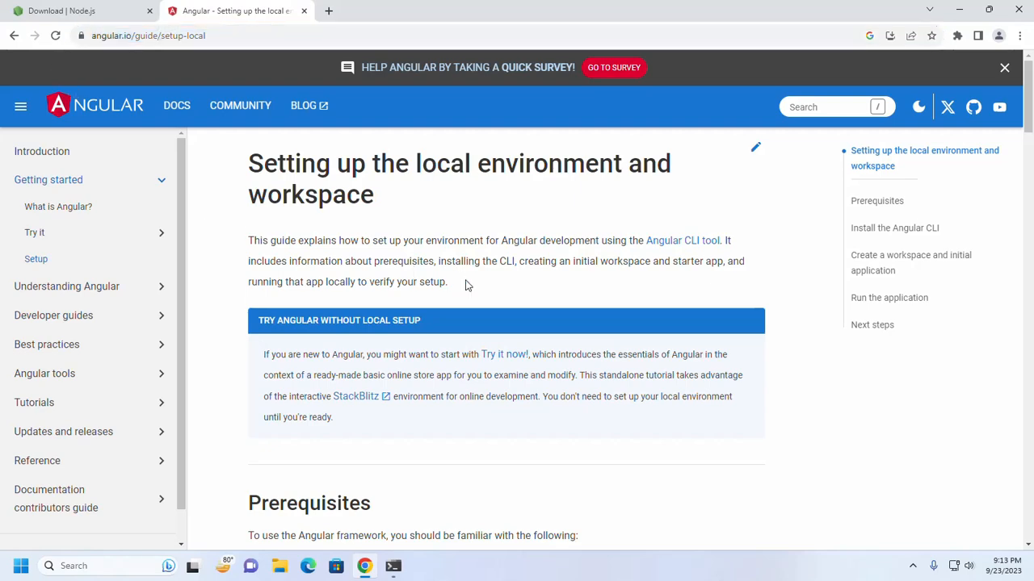
scroll("down", 3)
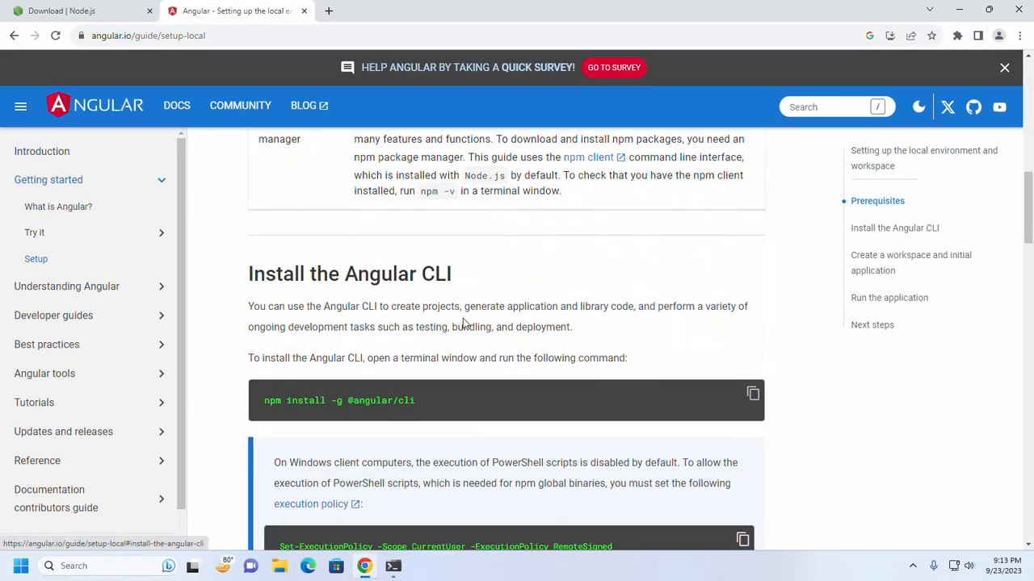
left_click(752, 394)
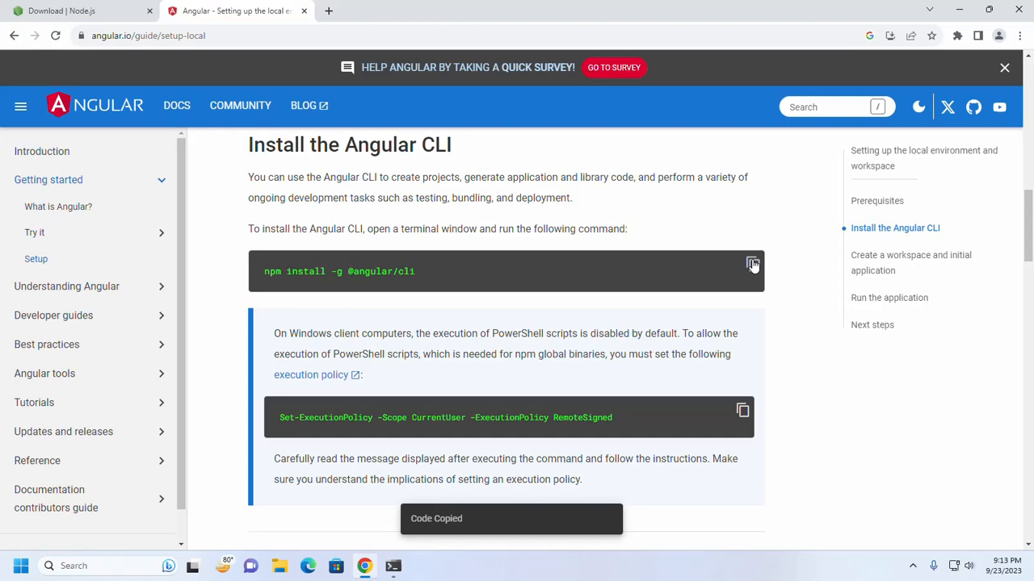
left_click(394, 566)
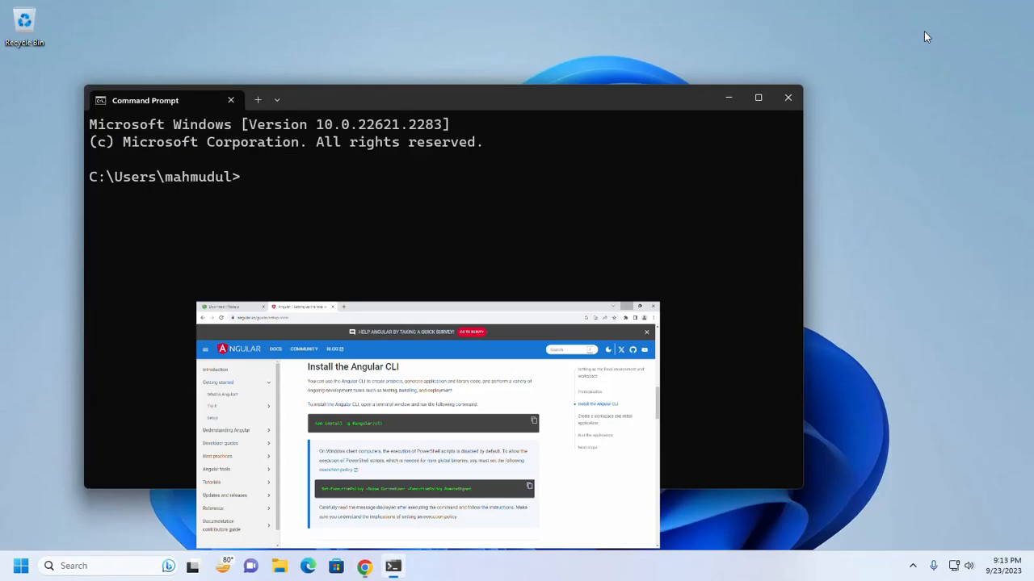
type("npm install -g @angular/cli")
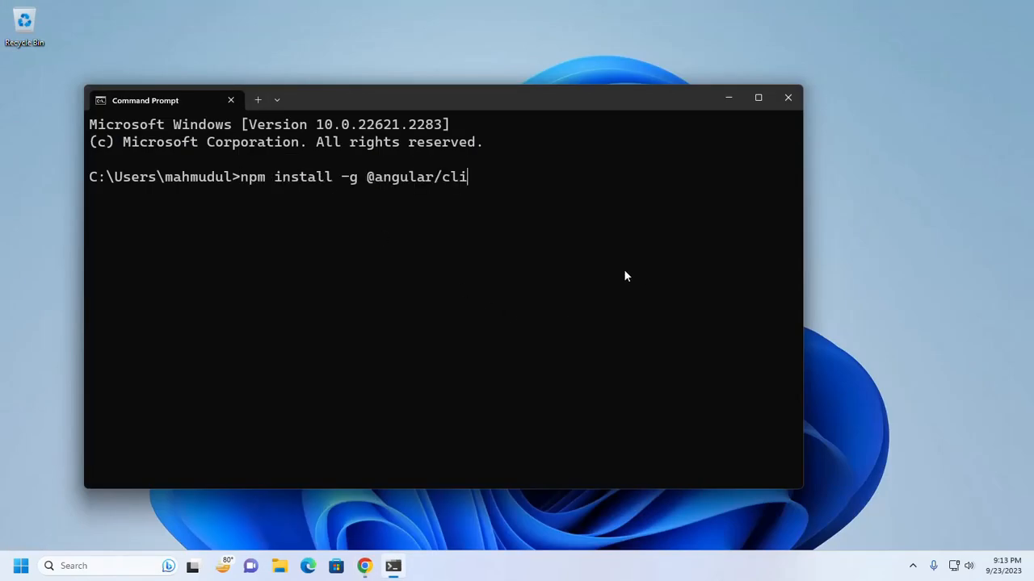
left_click(757, 98)
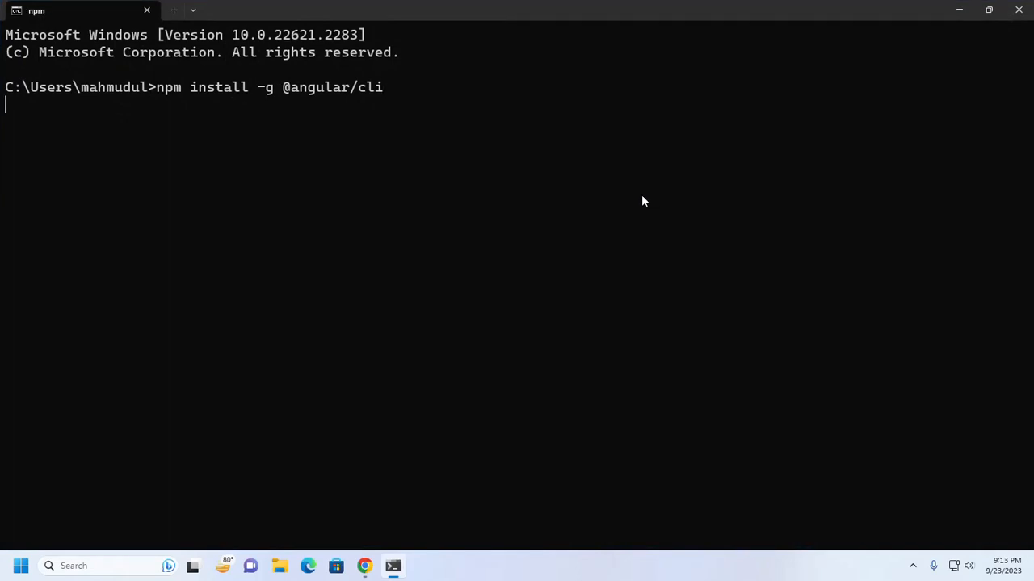
key("enter")
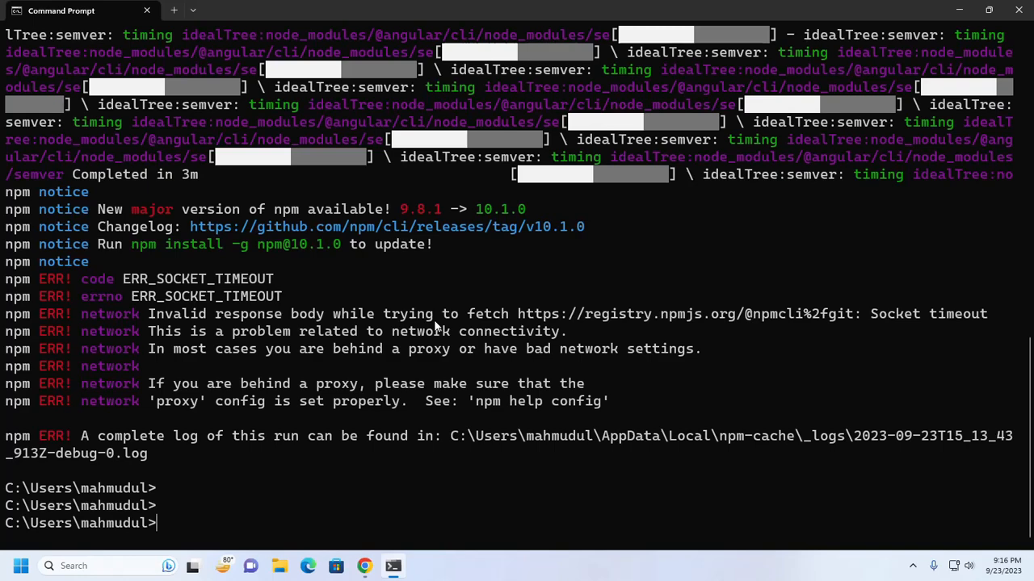
mouse_move(289, 353)
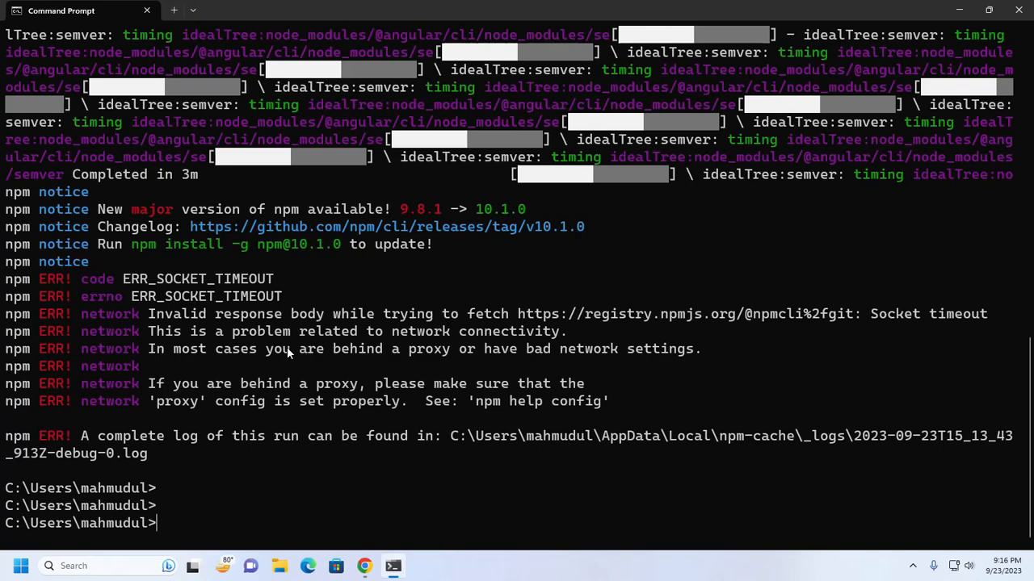
mouse_move(136, 248)
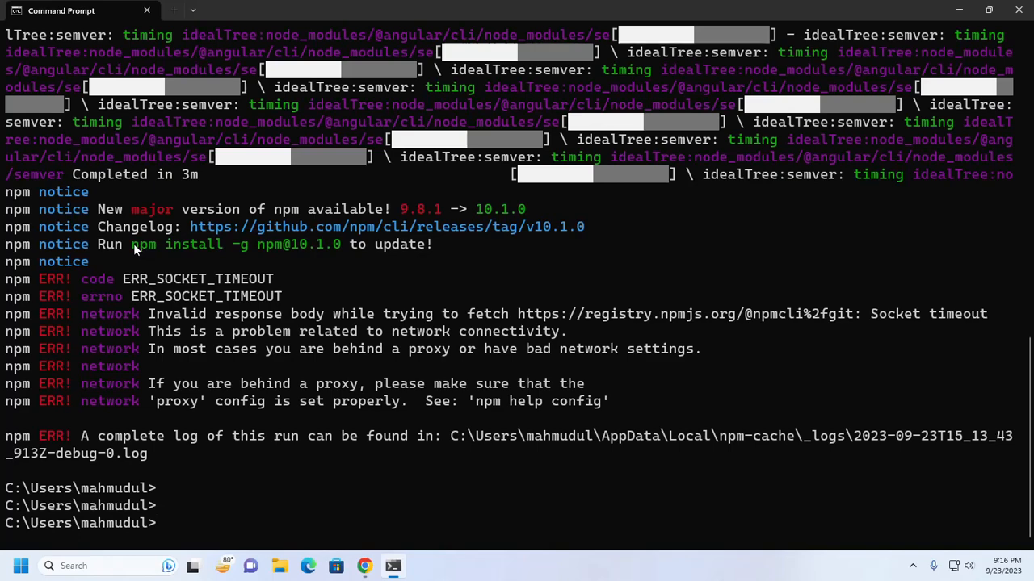
left_click_drag(133, 244, 343, 244)
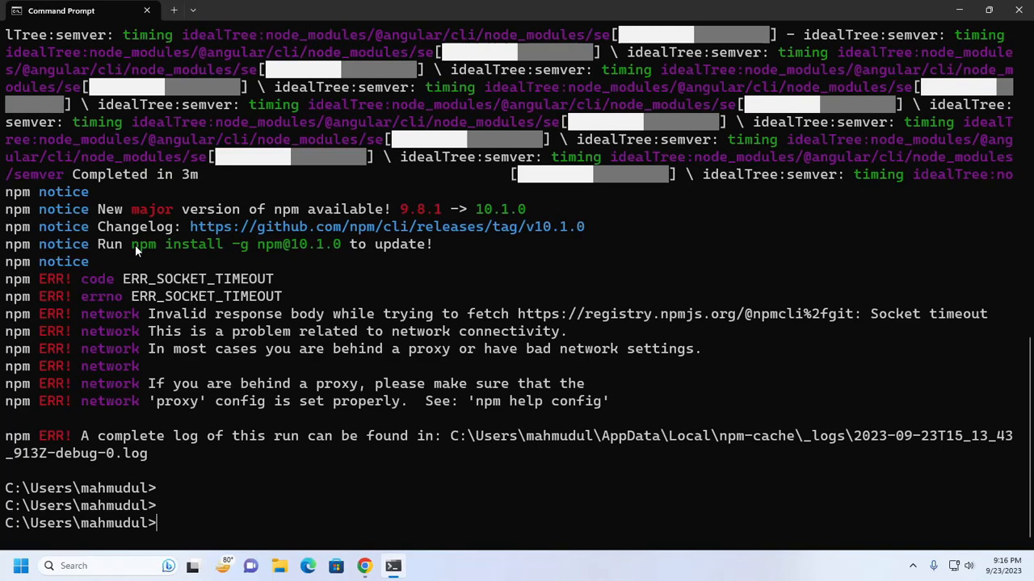
type("npm install -g npm@10.1.0")
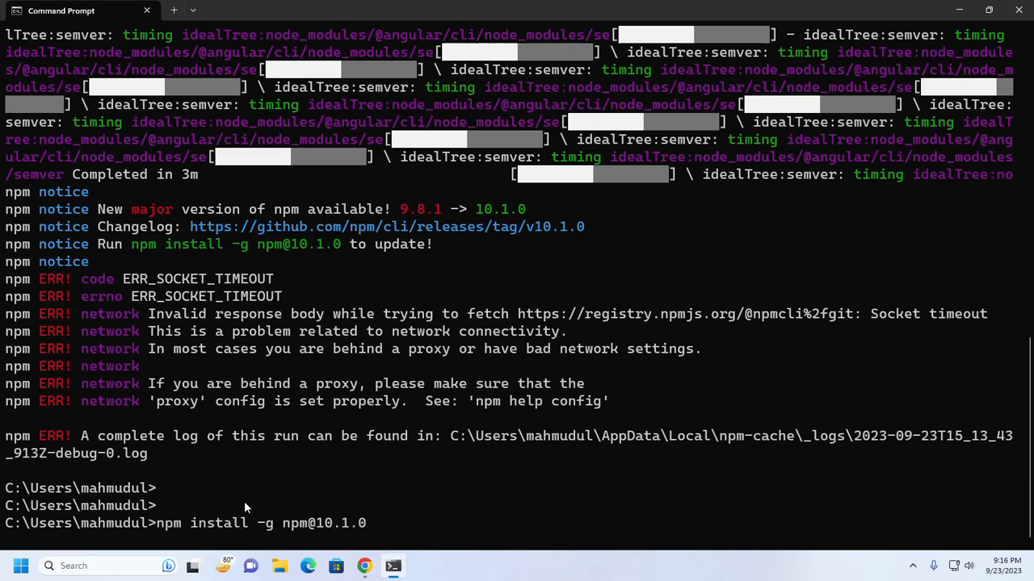
mouse_move(494, 527)
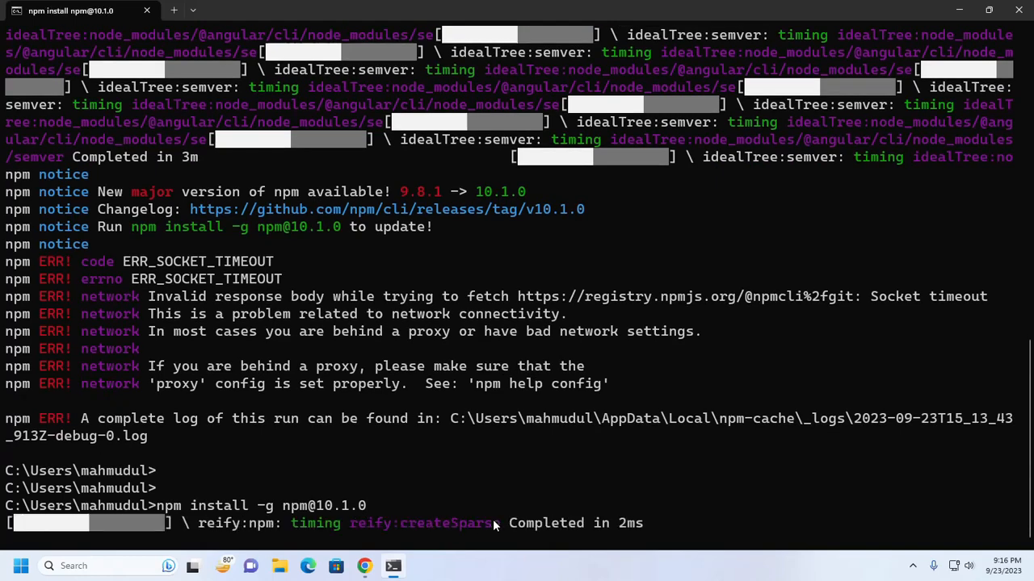
mouse_move(181, 349)
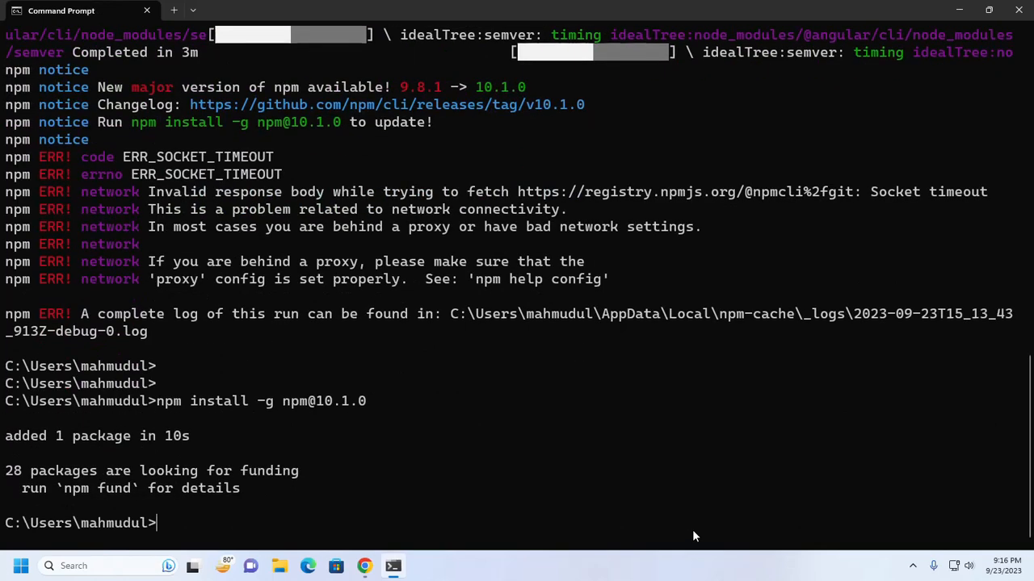
type("npm install -g @angular/cli")
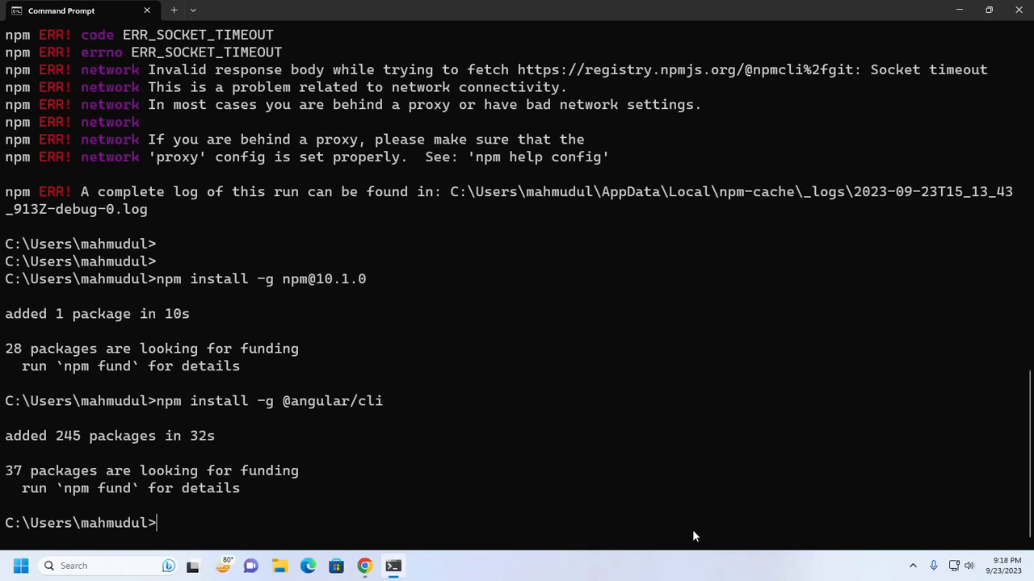
Clear the screen with cls and run ng version, showing Angular CLI 16.2.3
type("n")
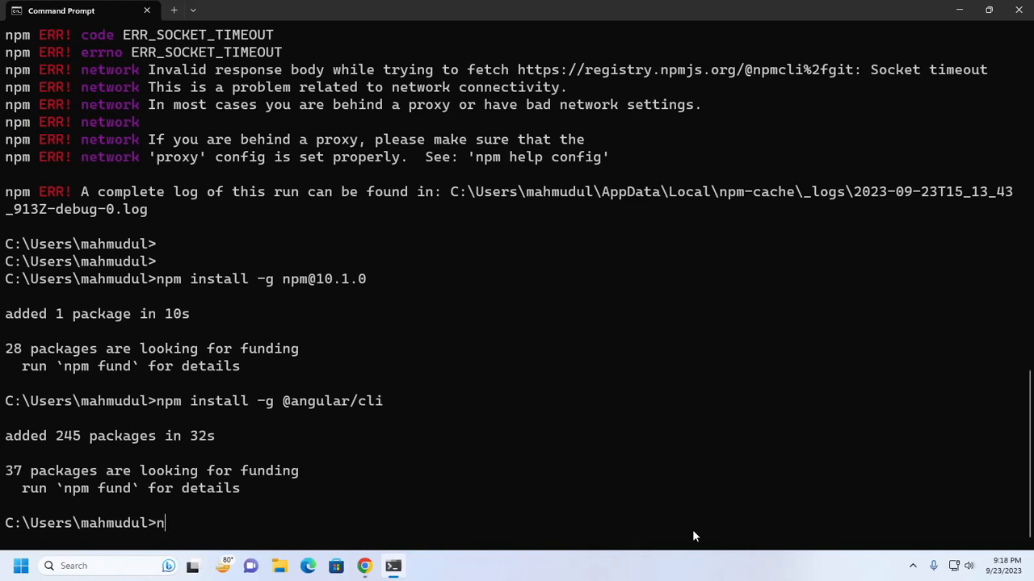
key("backspace")
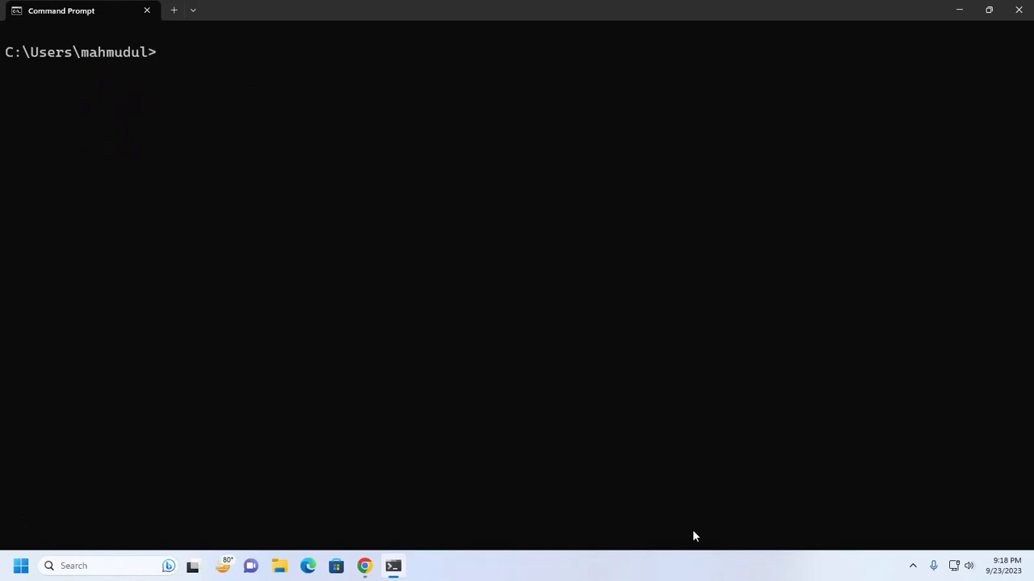
type("ng version")
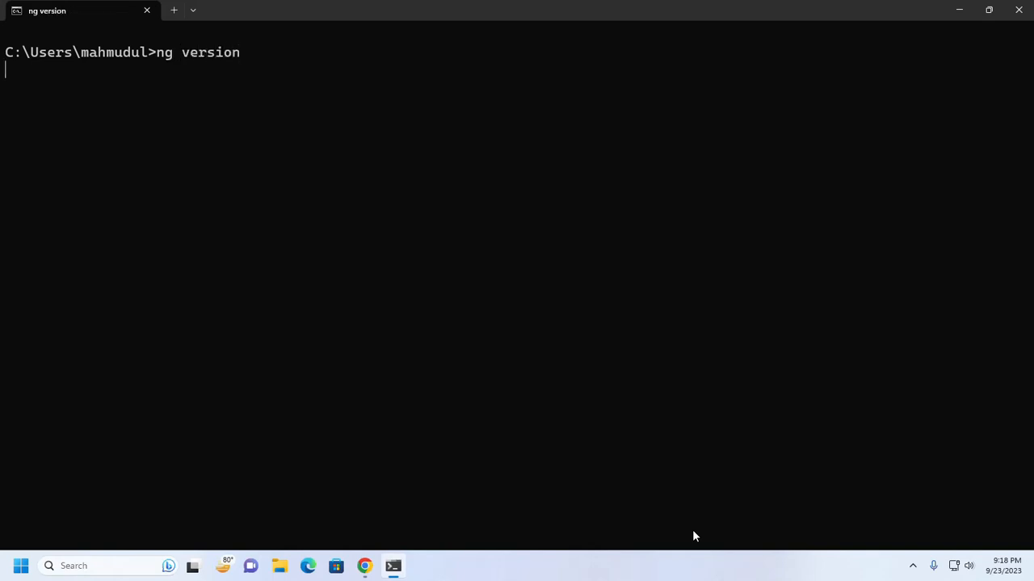
key("Enter")
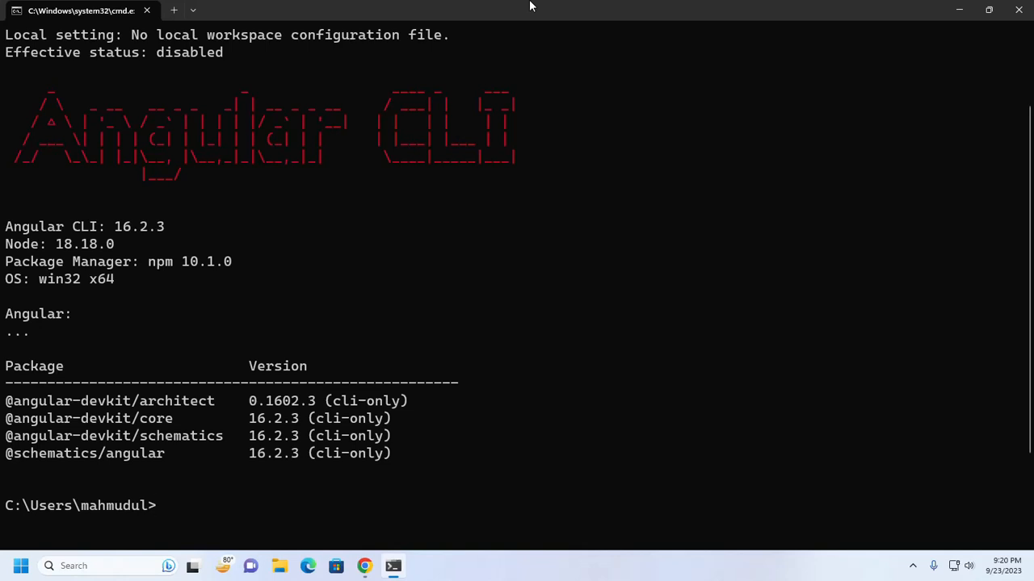
Return to the Angular setup guide and locate the Set-ExecutionPolicy RemoteSigned code block
left_click(365, 565)
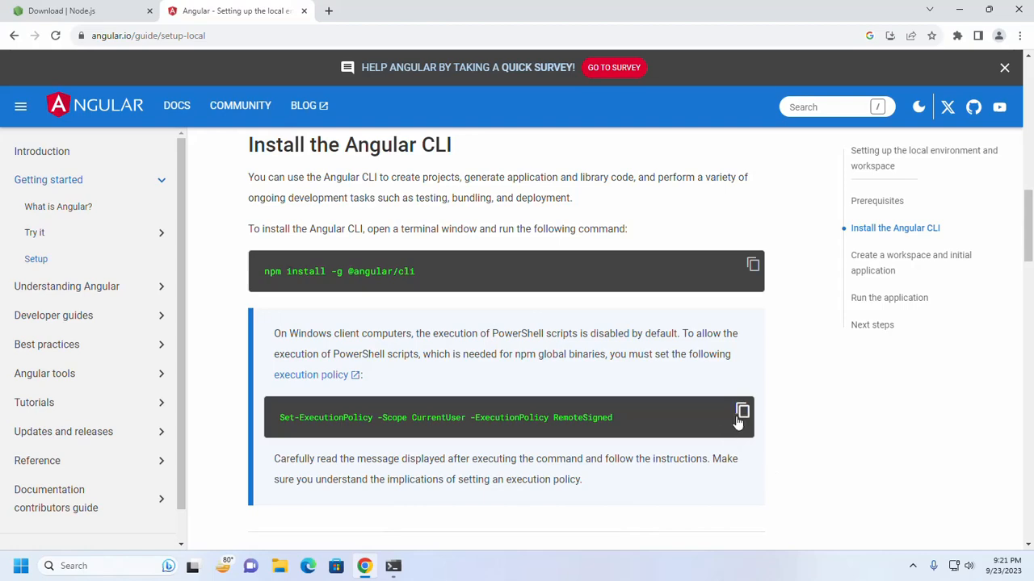
mouse_move(740, 416)
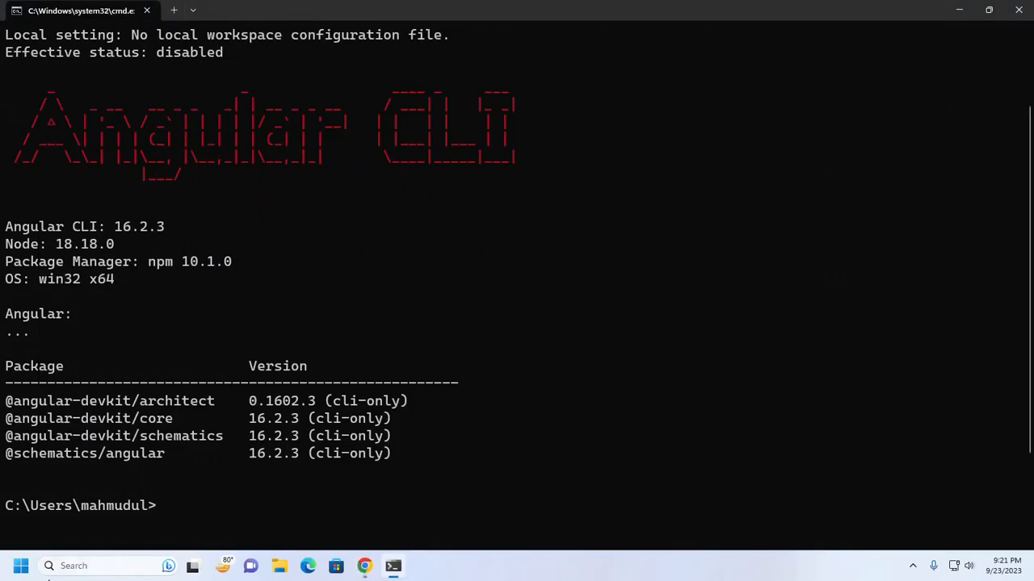
Run Set-ExecutionPolicy -Scope CurrentUser -ExecutionPolicy RemoteSigned in PowerShell and begin typing ng version
left_click(19, 566)
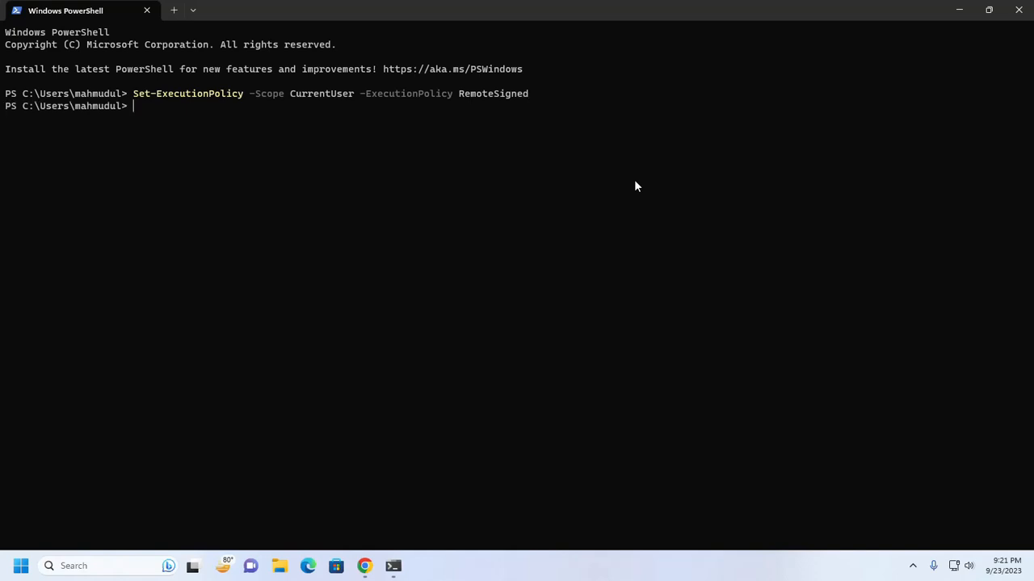
type("ng")
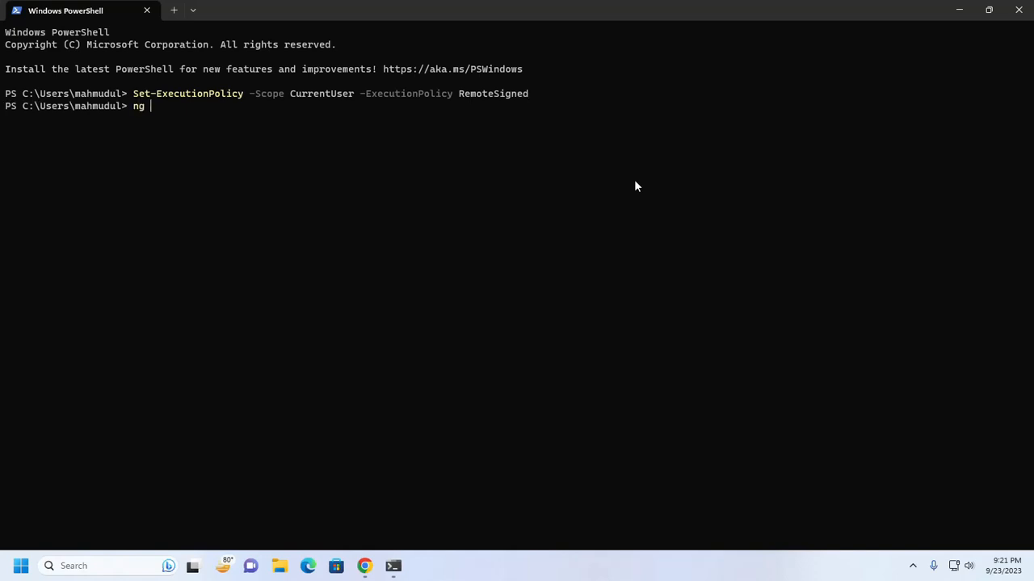
type("versi")
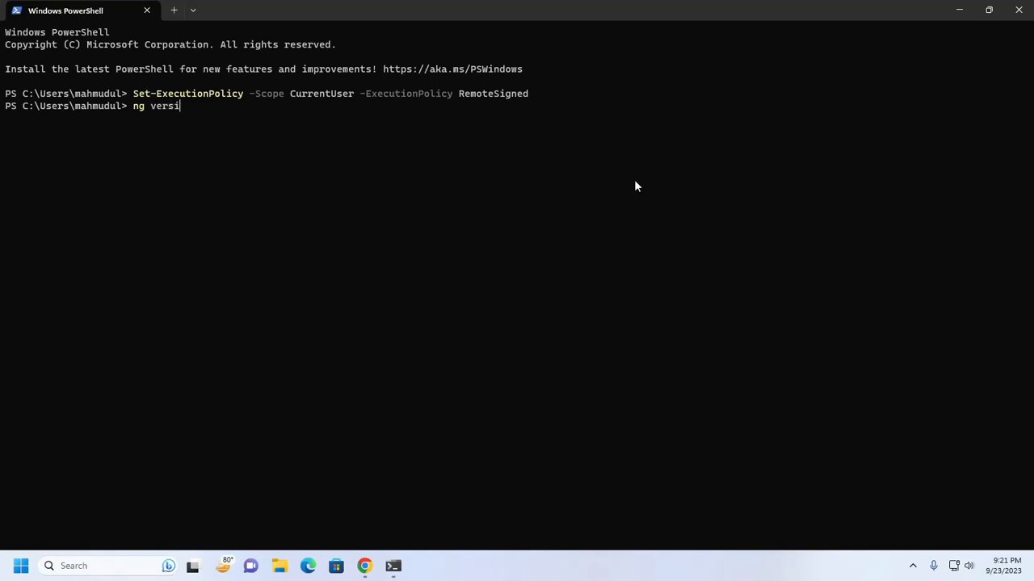